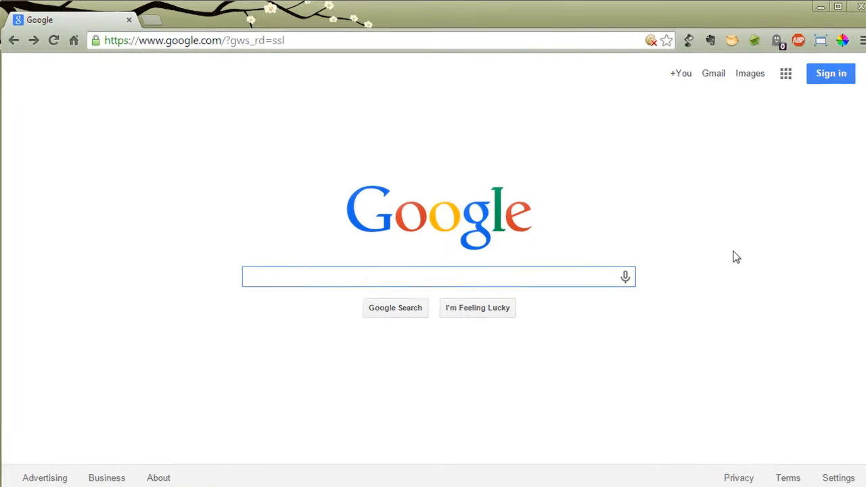
Search Google for "fcc oet".
{"action": "type", "text": "fcc oet"}
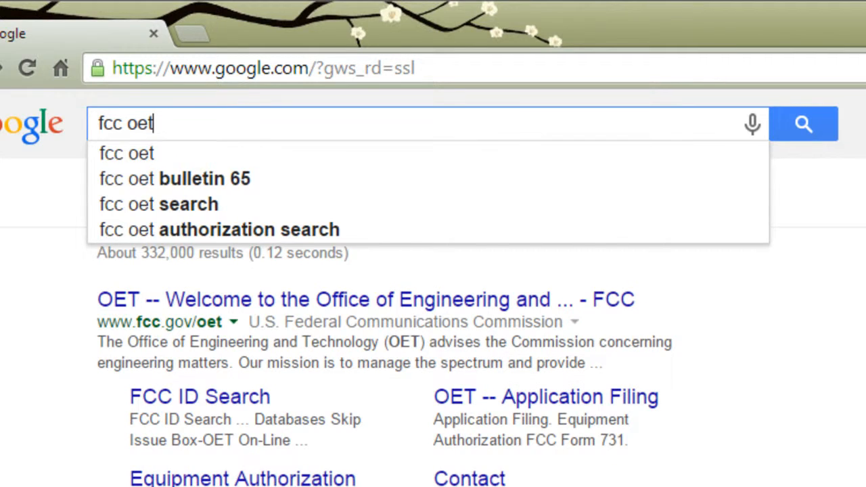
{"action": "key", "text": "Return"}
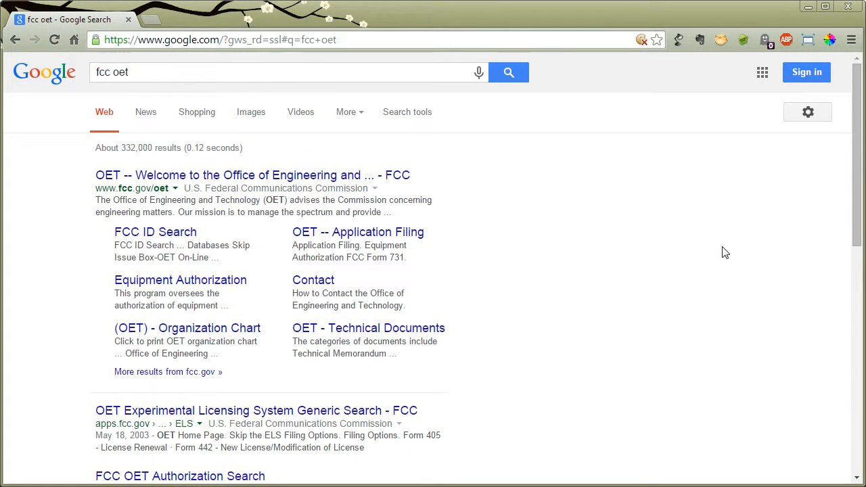
{"action": "mouse_move", "coordinate": [217, 320]}
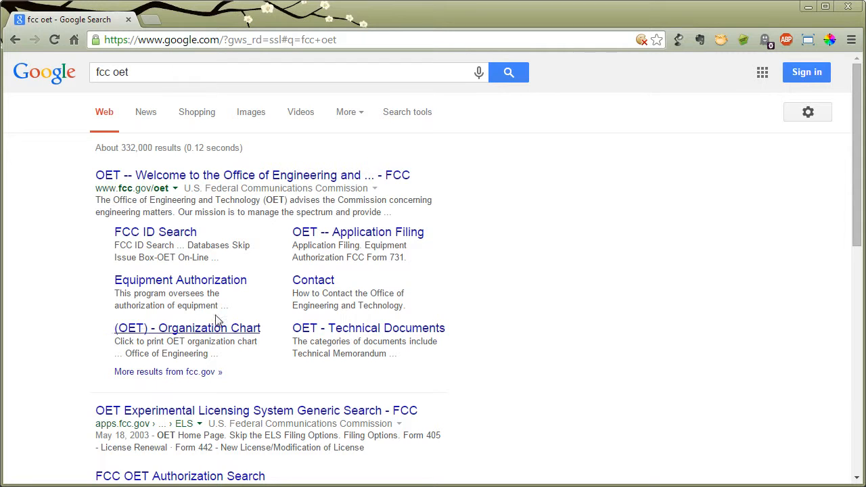
{"action": "mouse_move", "coordinate": [154, 232]}
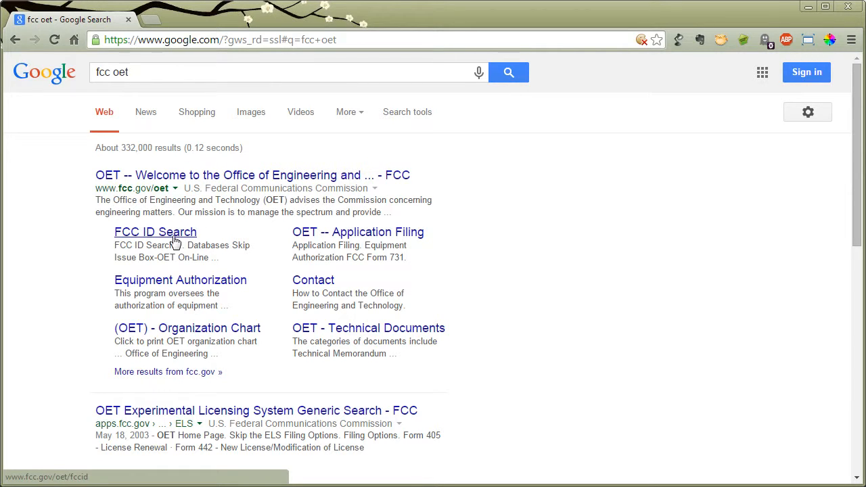
Follow the FCC ID Search sitelink and its redirect to the new FCC ID Search Form page.
{"action": "left_click", "coordinate": [154, 233]}
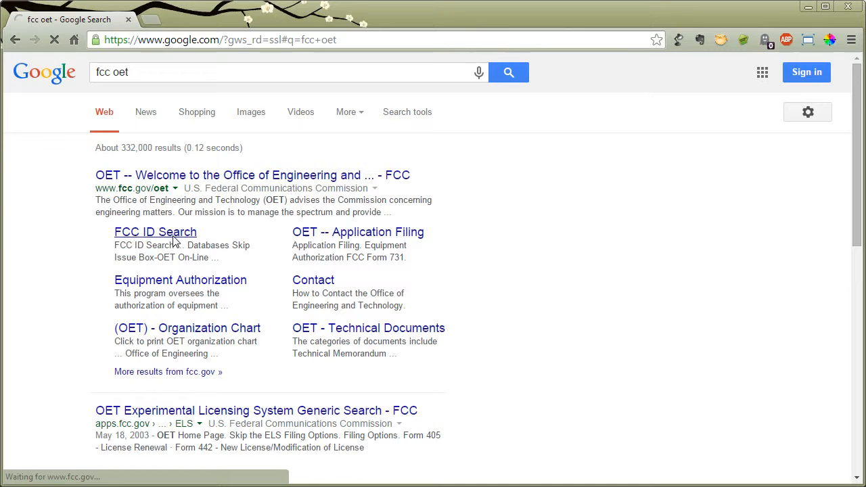
{"action": "left_click", "coordinate": [154, 232]}
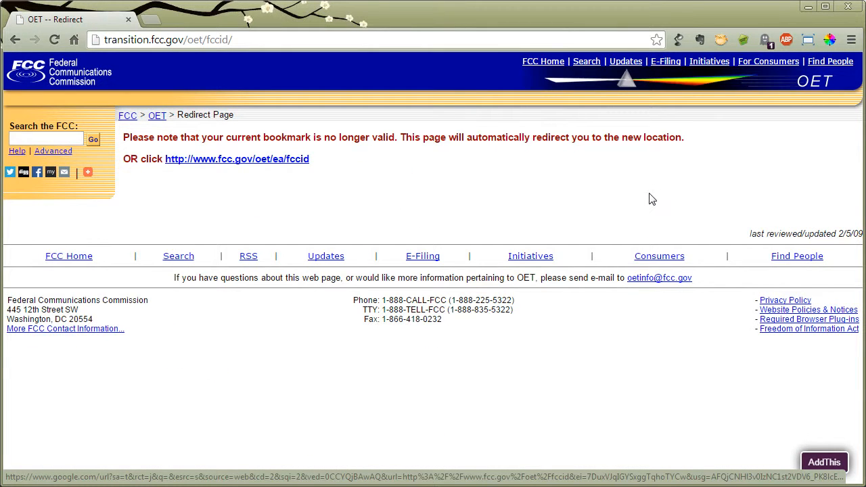
{"action": "left_click", "coordinate": [237, 159]}
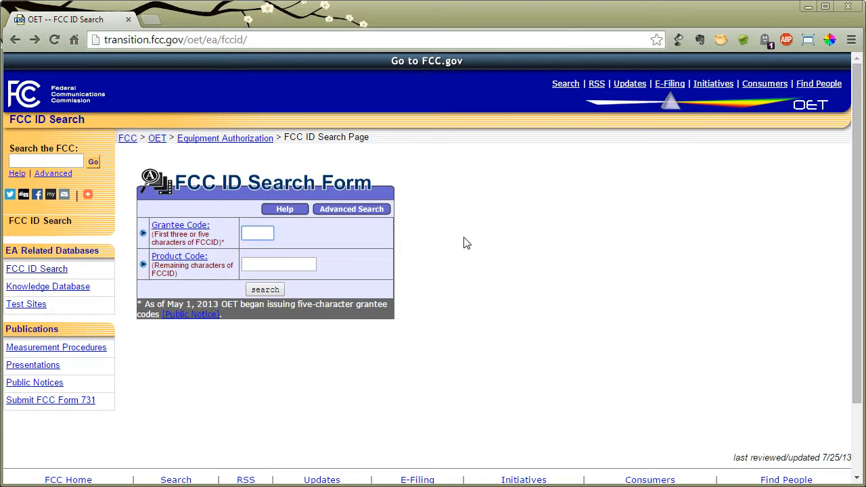
Search equipment authorizations for grantee code bcg, listing 1082 results.
{"action": "left_click", "coordinate": [257, 233]}
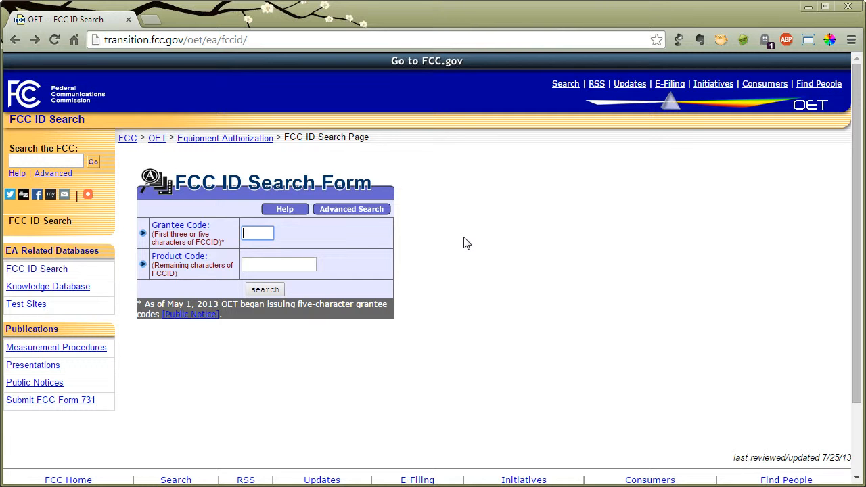
{"action": "type", "text": "bcg"}
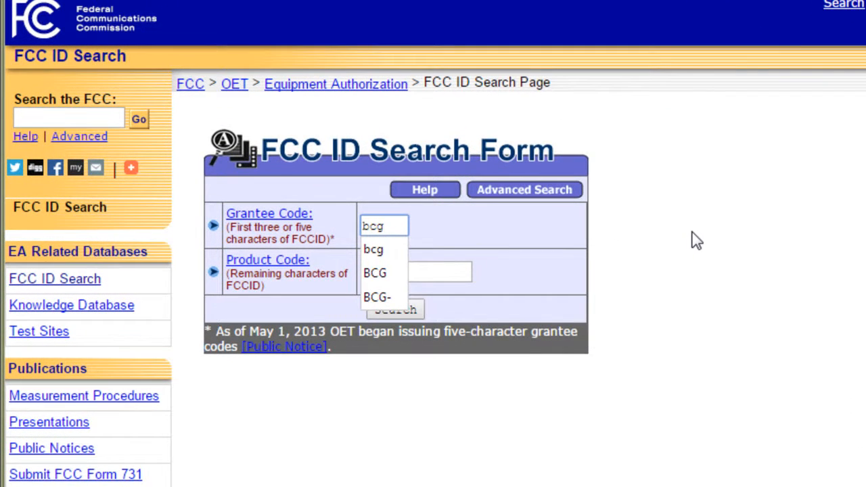
{"action": "left_click", "coordinate": [395, 309]}
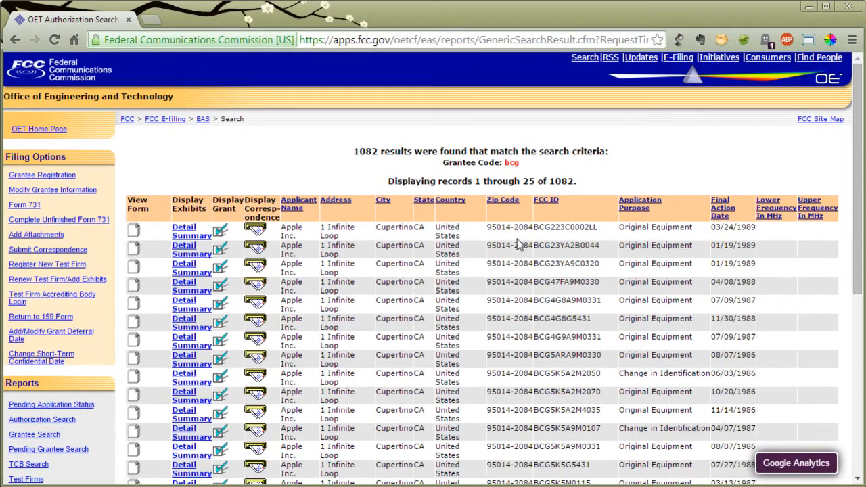
{"action": "mouse_move", "coordinate": [528, 241]}
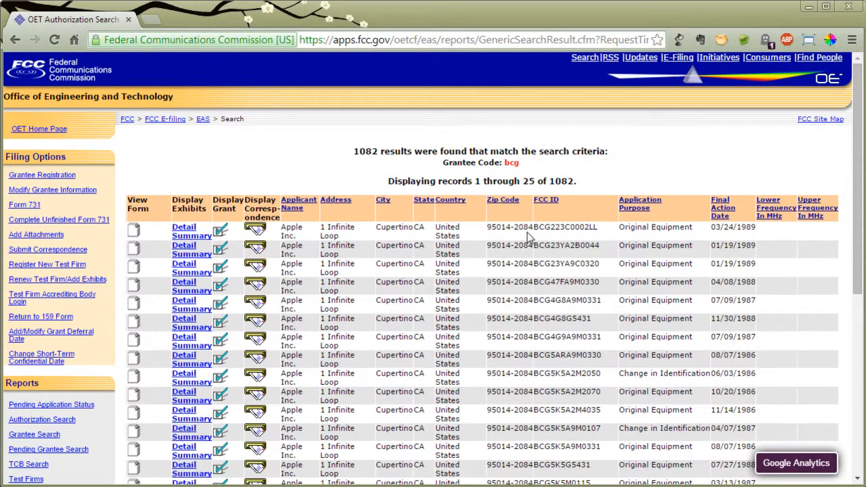
{"action": "mouse_move", "coordinate": [376, 166]}
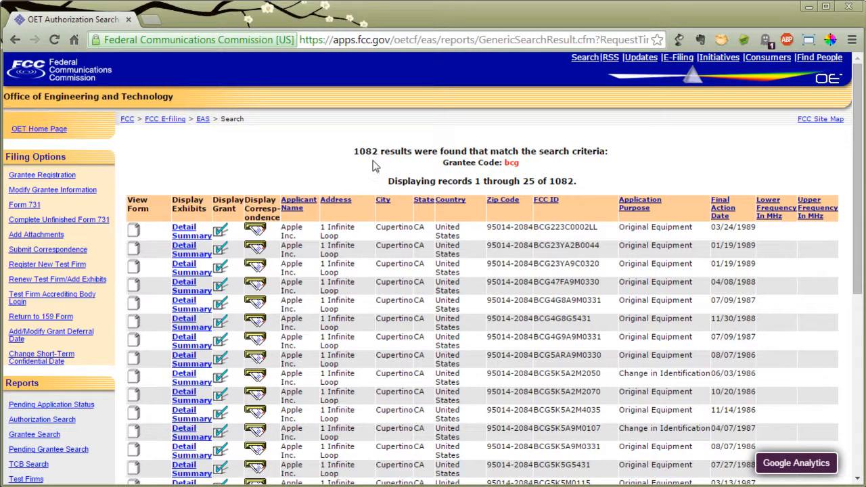
{"action": "mouse_move", "coordinate": [757, 331]}
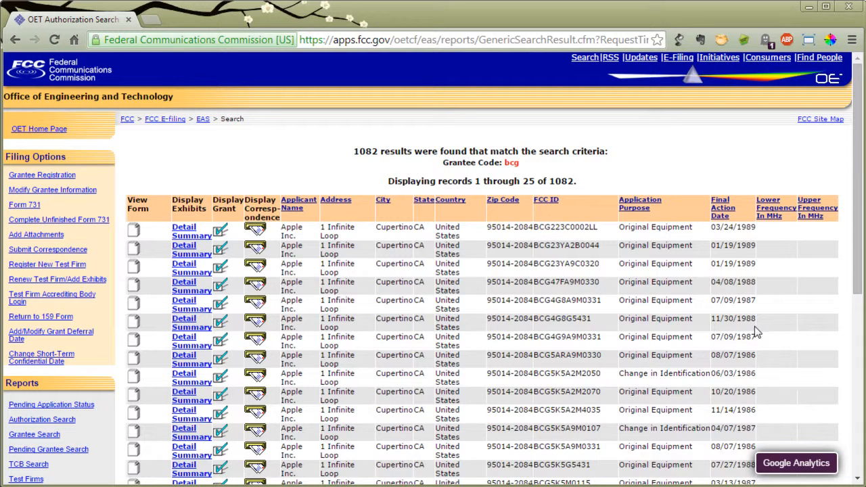
{"action": "mouse_move", "coordinate": [756, 336]}
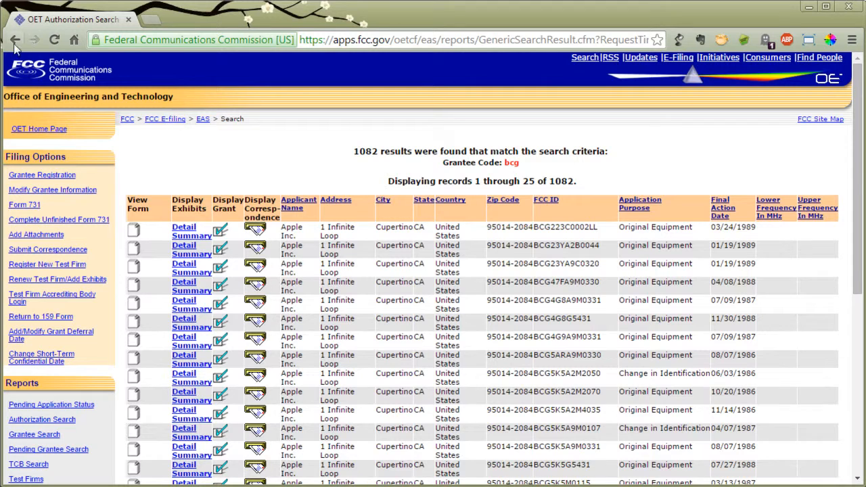
Return to the search form and switch to the Advanced Search form.
{"action": "left_click", "coordinate": [15, 39]}
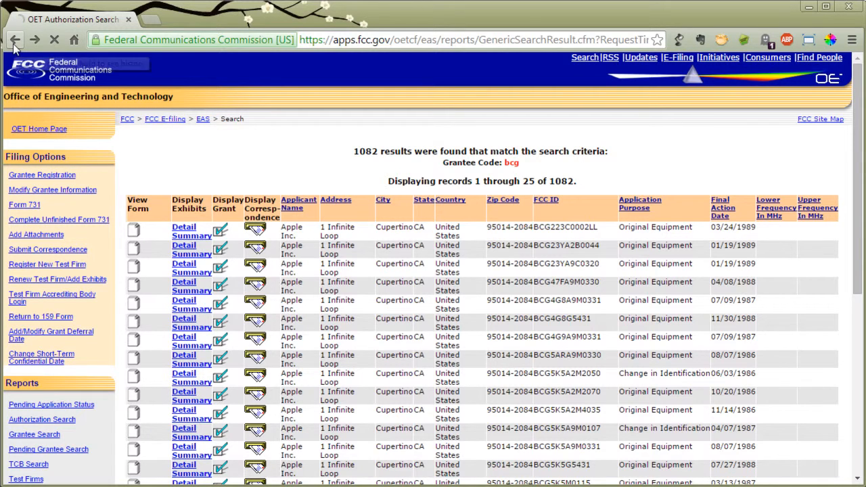
{"action": "left_click", "coordinate": [16, 40]}
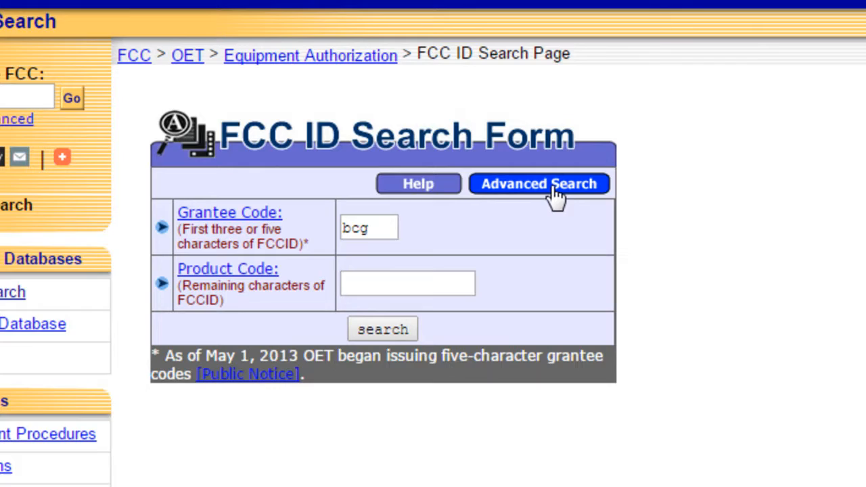
{"action": "left_click", "coordinate": [538, 184]}
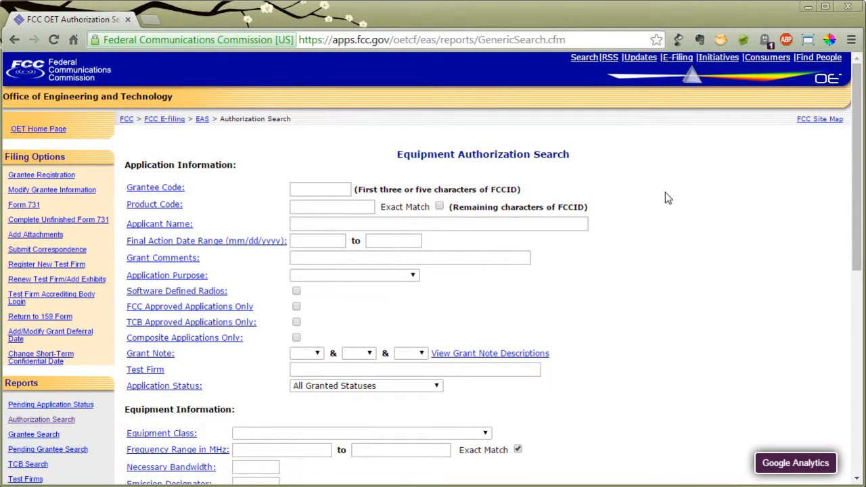
Enter grantee code bcg and begin the final action start date 01/0.
{"action": "left_click", "coordinate": [320, 190]}
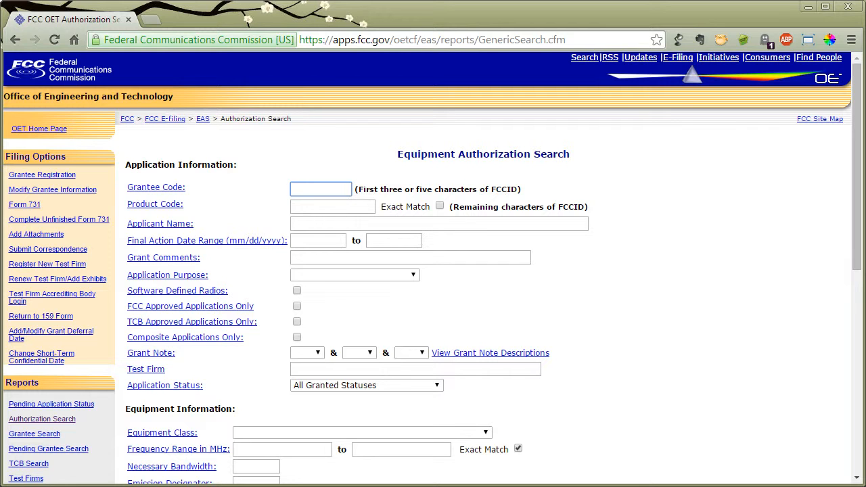
{"action": "left_click", "coordinate": [320, 190]}
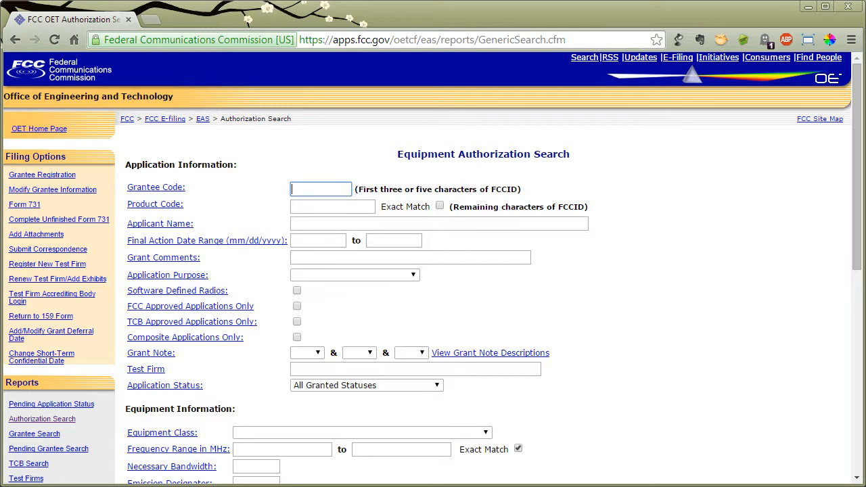
{"action": "key", "text": "ctrl+plus"}
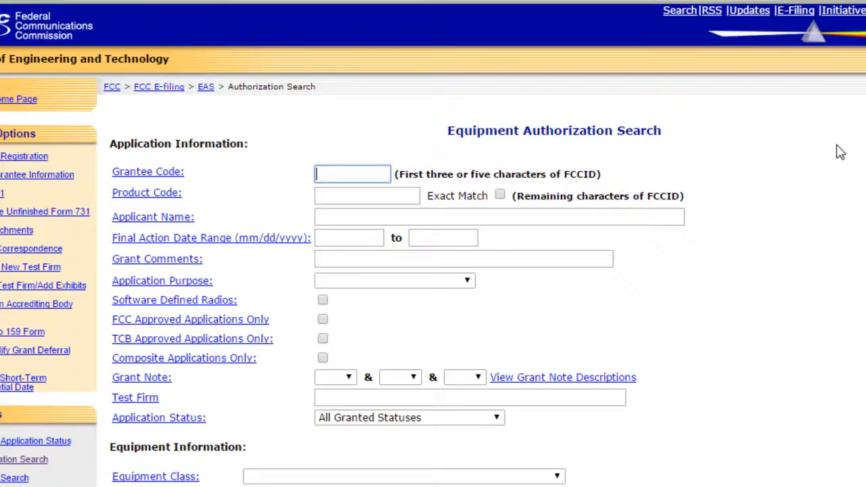
{"action": "type", "text": "bcg"}
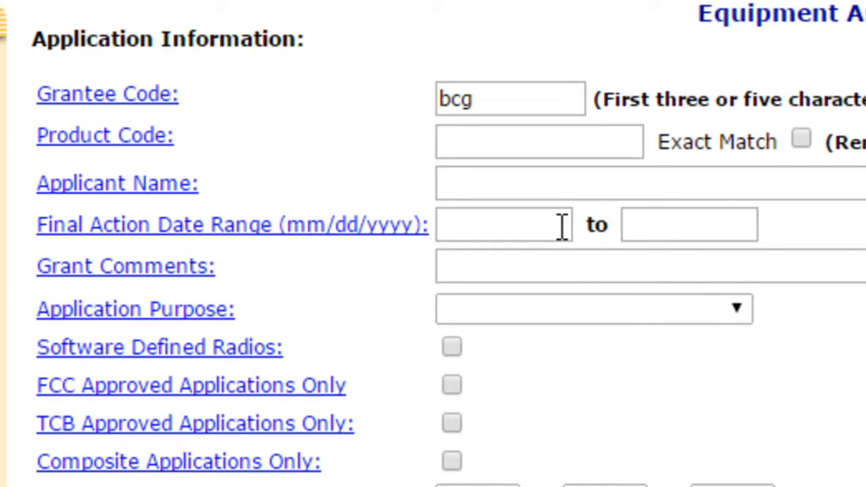
{"action": "left_click", "coordinate": [503, 225]}
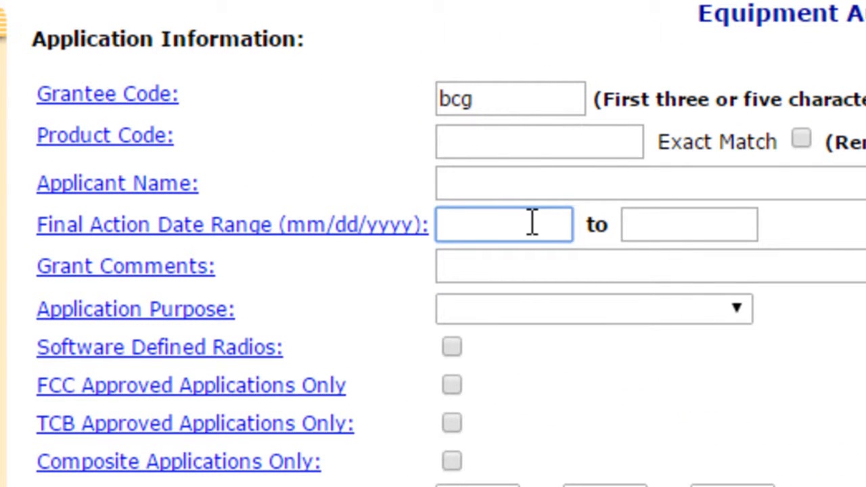
{"action": "type", "text": "0"}
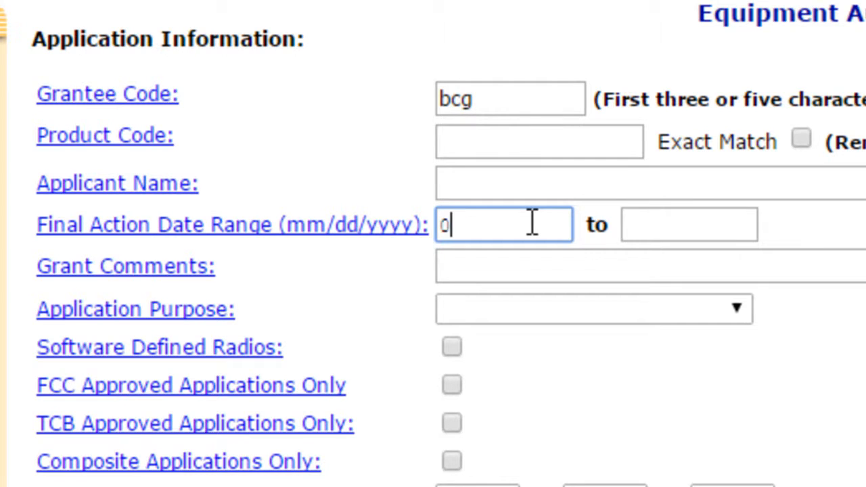
{"action": "type", "text": "1/0"}
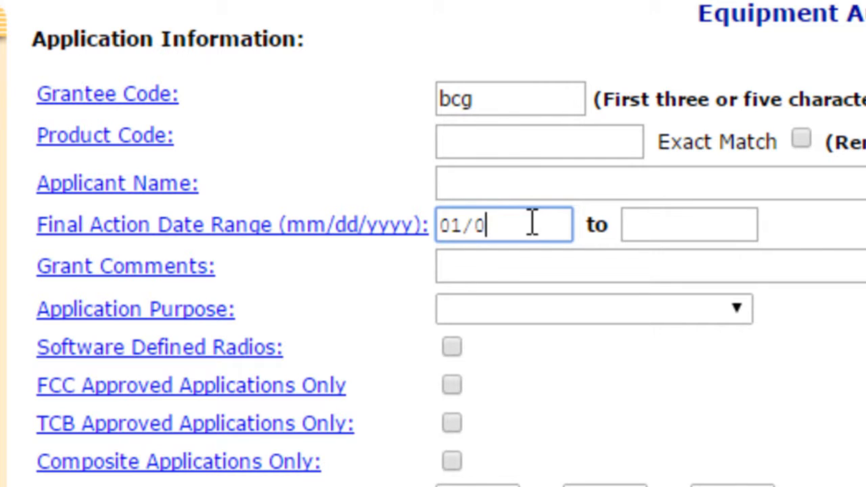
Change the records shown per page to 30.
{"action": "scroll", "scroll_direction": "down", "scroll_amount": 3}
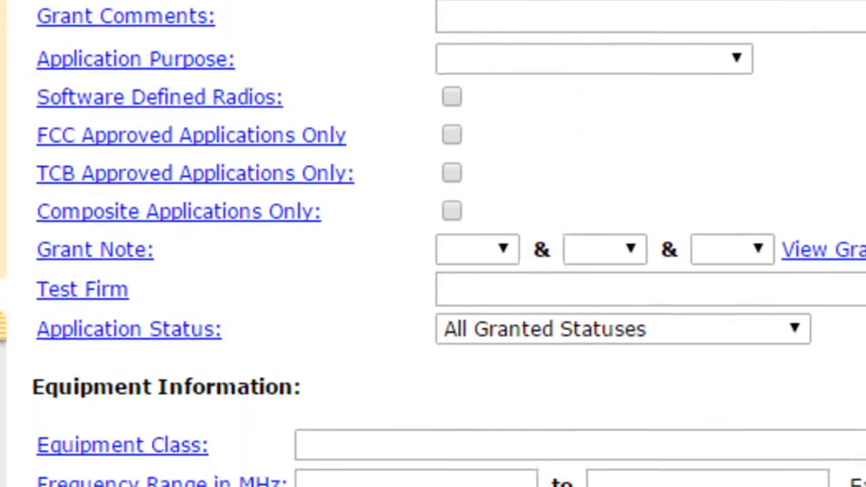
{"action": "scroll", "scroll_direction": "down", "scroll_amount": 3}
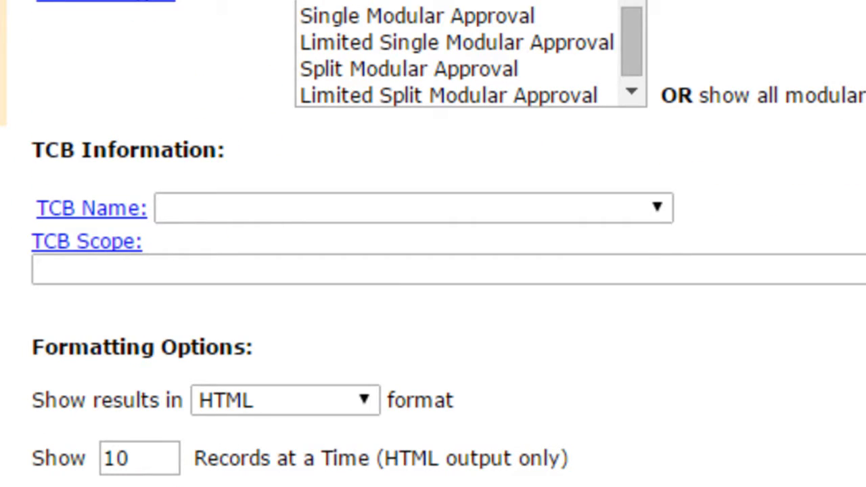
{"action": "triple_click", "coordinate": [138, 457]}
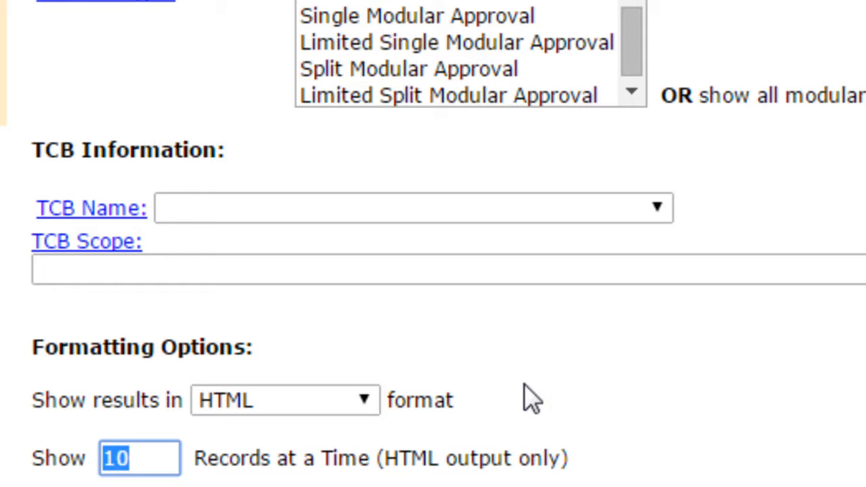
{"action": "type", "text": "30"}
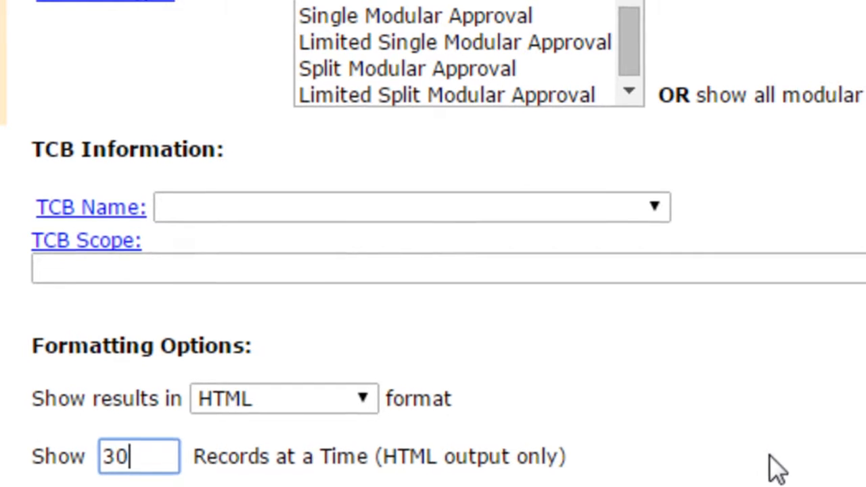
{"action": "scroll", "scroll_direction": "down", "scroll_amount": 3}
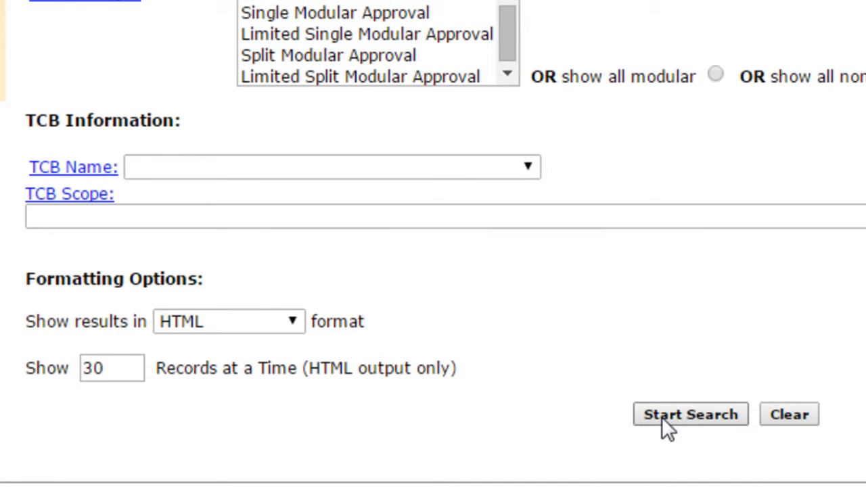
Run the filtered search and open the Detail Summary exhibits for BCGA1491, accepting the warning.
{"action": "left_click", "coordinate": [691, 414]}
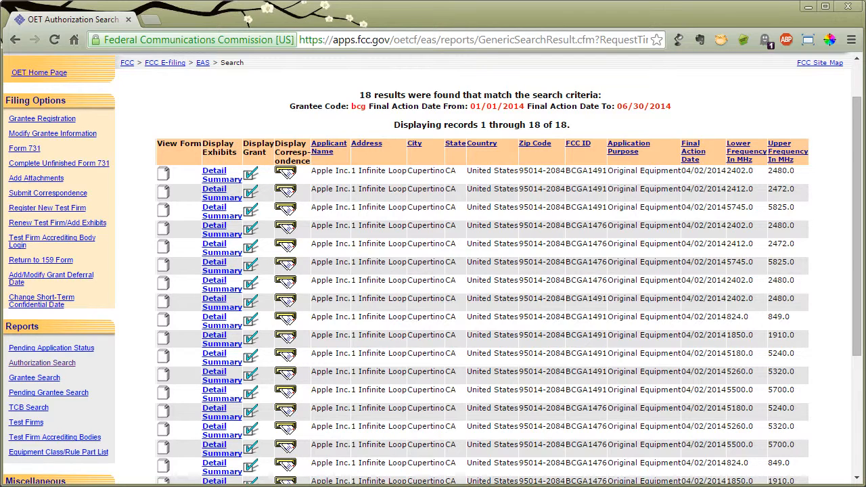
{"action": "mouse_move", "coordinate": [729, 336]}
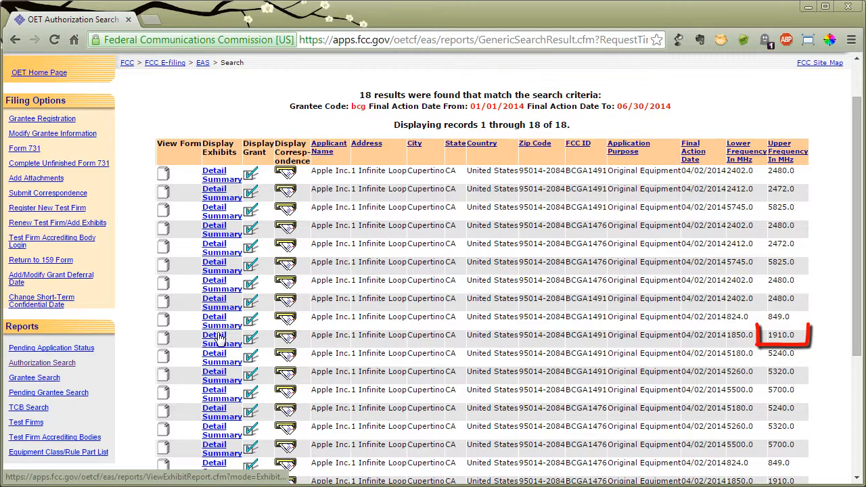
{"action": "left_click", "coordinate": [284, 336]}
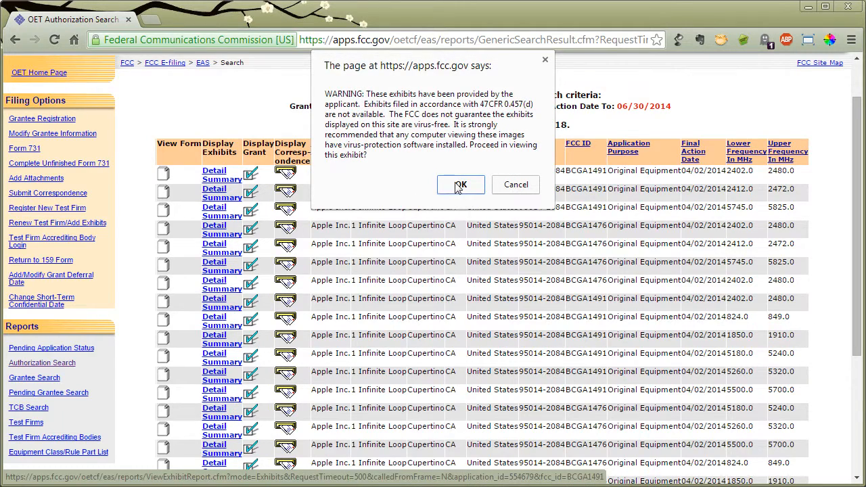
{"action": "left_click", "coordinate": [460, 184]}
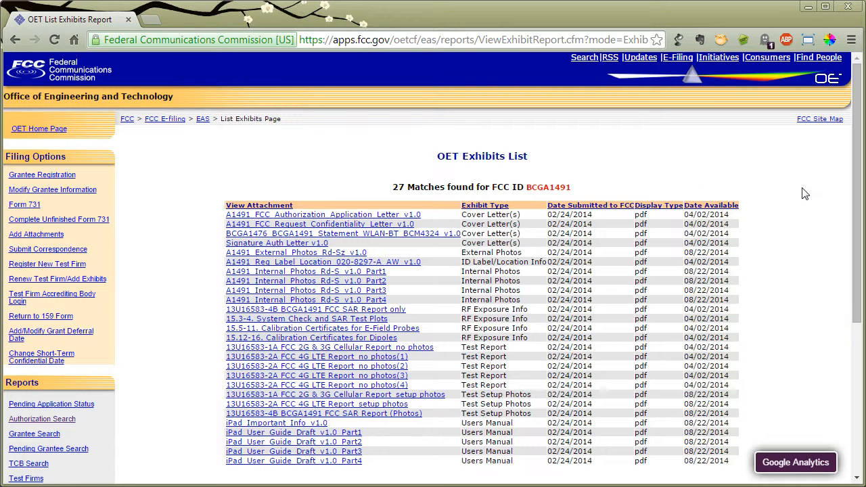
{"action": "scroll", "scroll_direction": "down", "scroll_amount": 3}
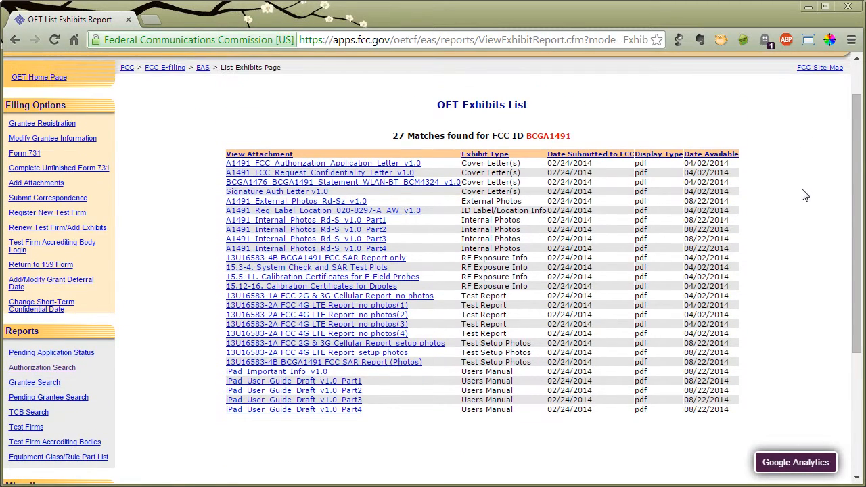
{"action": "mouse_move", "coordinate": [178, 124]}
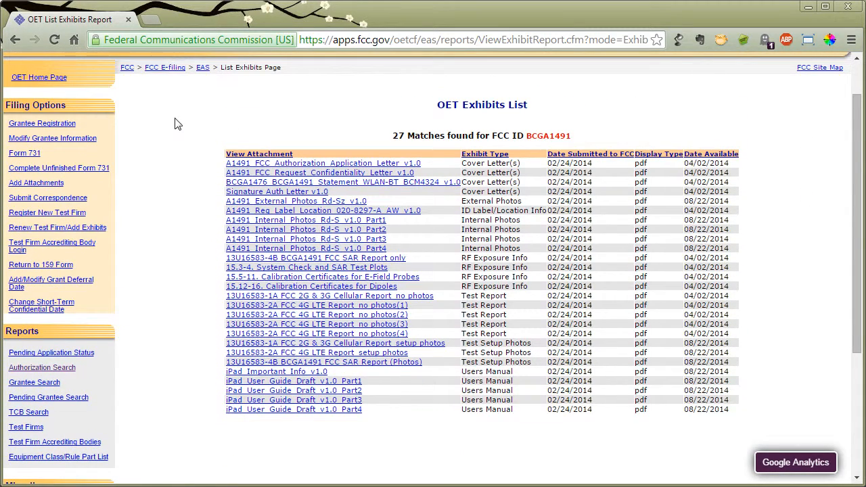
{"action": "mouse_move", "coordinate": [163, 134]}
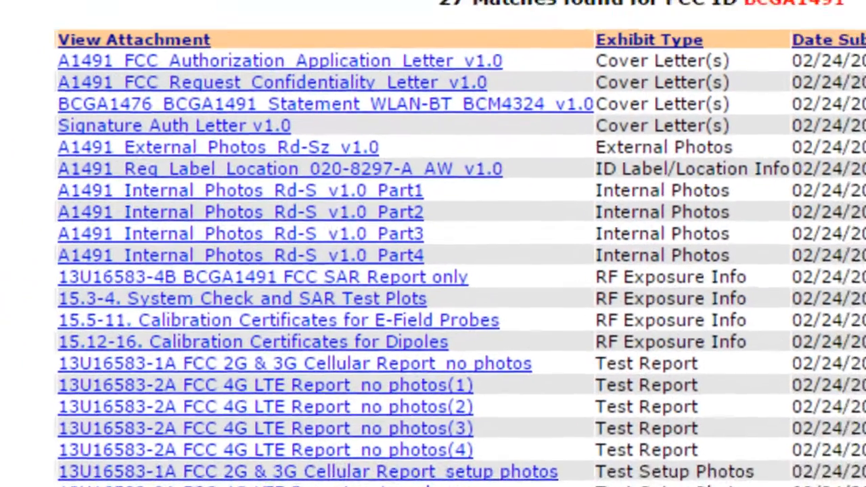
{"action": "scroll", "scroll_direction": "up", "scroll_amount": 3}
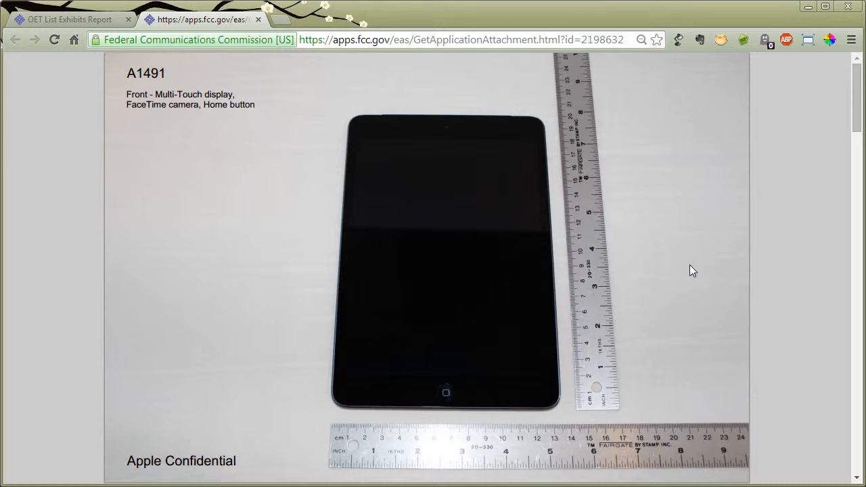
{"action": "mouse_move", "coordinate": [128, 102]}
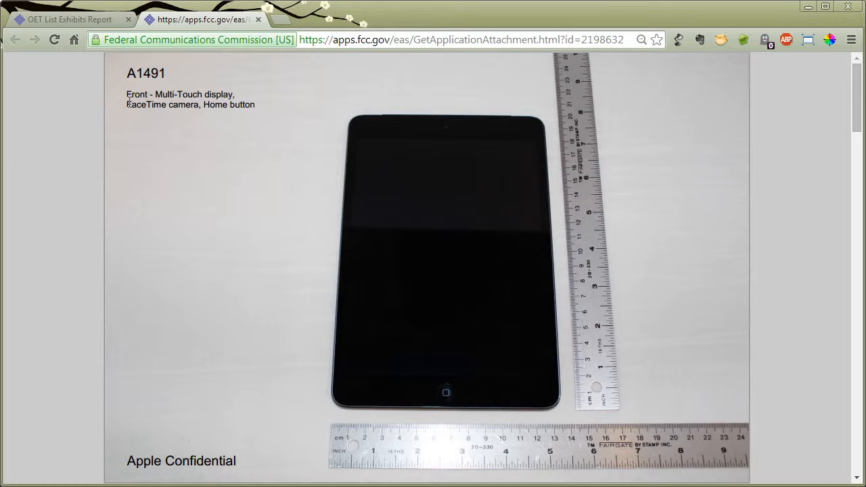
{"action": "mouse_move", "coordinate": [352, 215]}
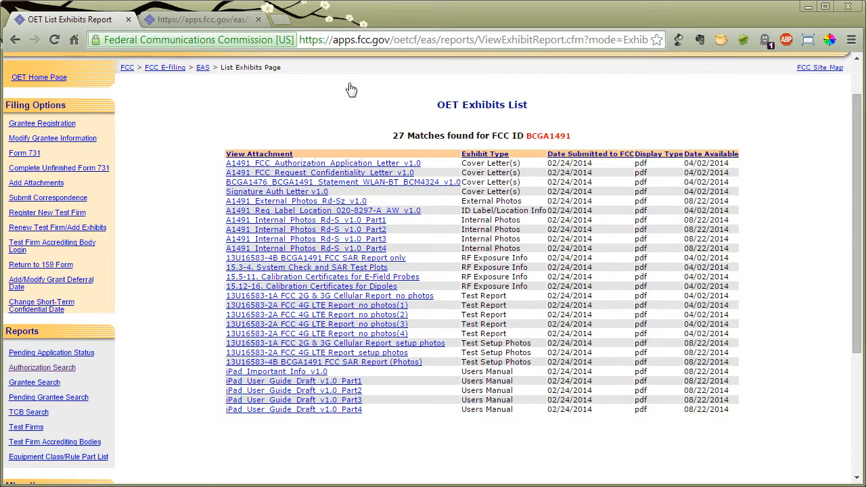
{"action": "mouse_move", "coordinate": [201, 225]}
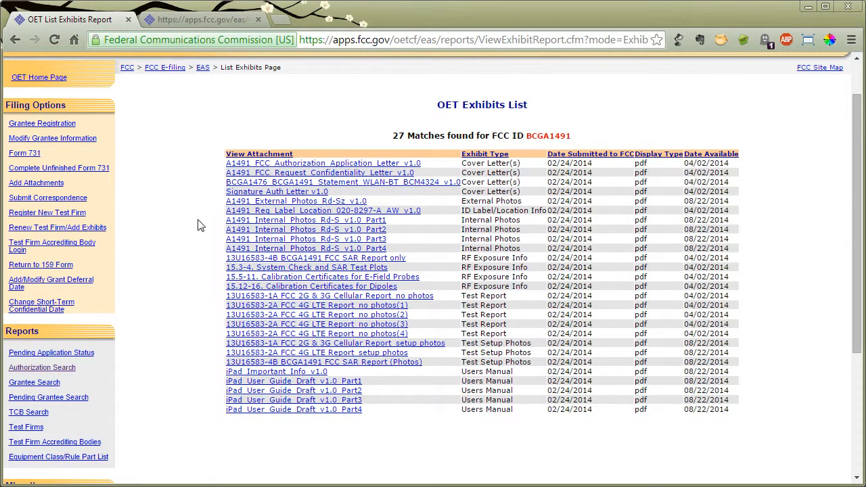
{"action": "mouse_move", "coordinate": [190, 246]}
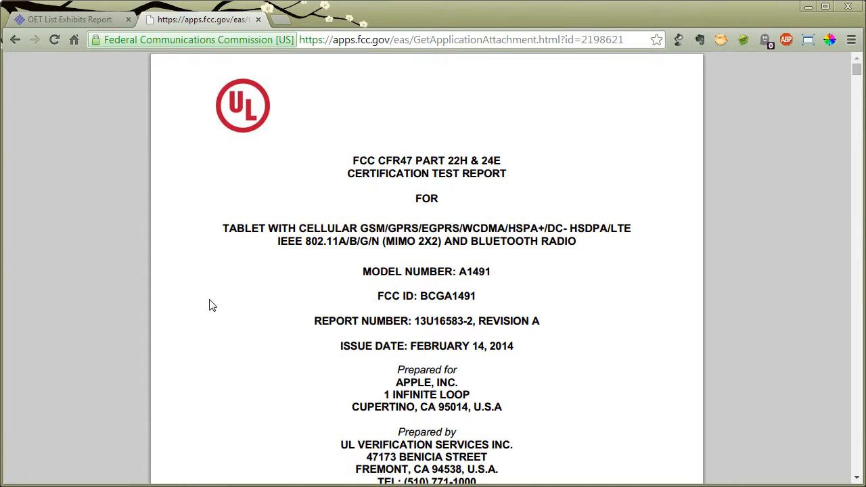
{"action": "mouse_move", "coordinate": [222, 264]}
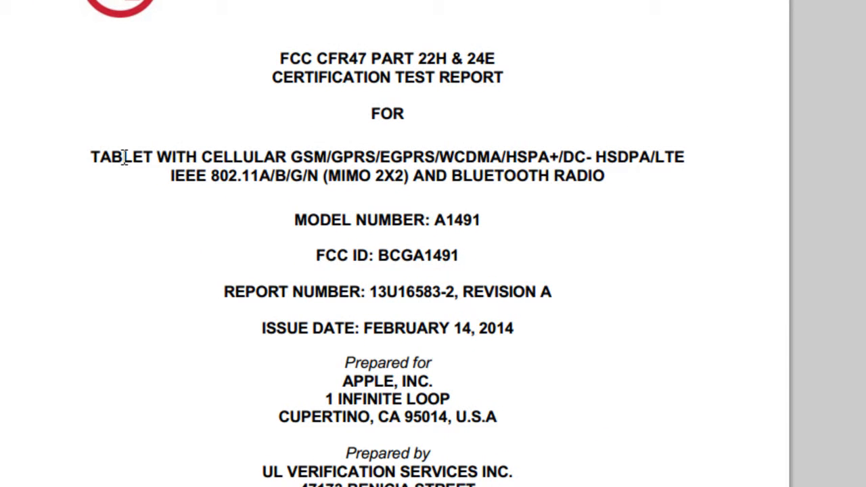
{"action": "mouse_move", "coordinate": [239, 154]}
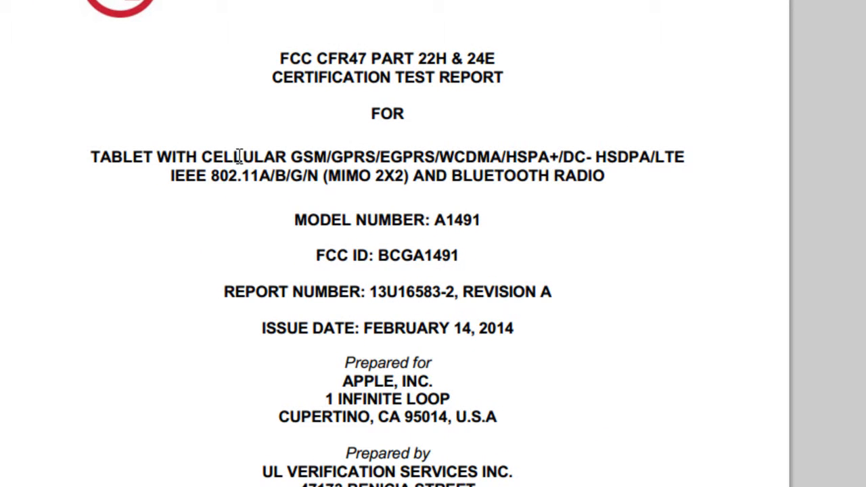
{"action": "mouse_move", "coordinate": [512, 139]}
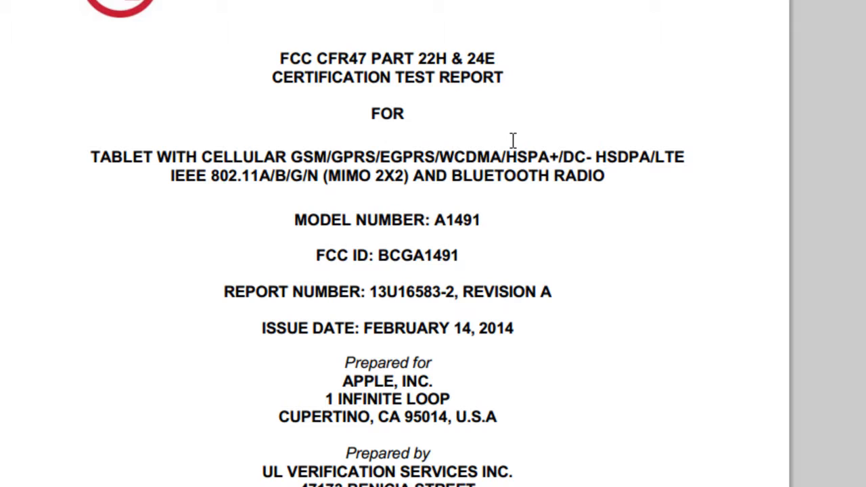
{"action": "mouse_move", "coordinate": [614, 280]}
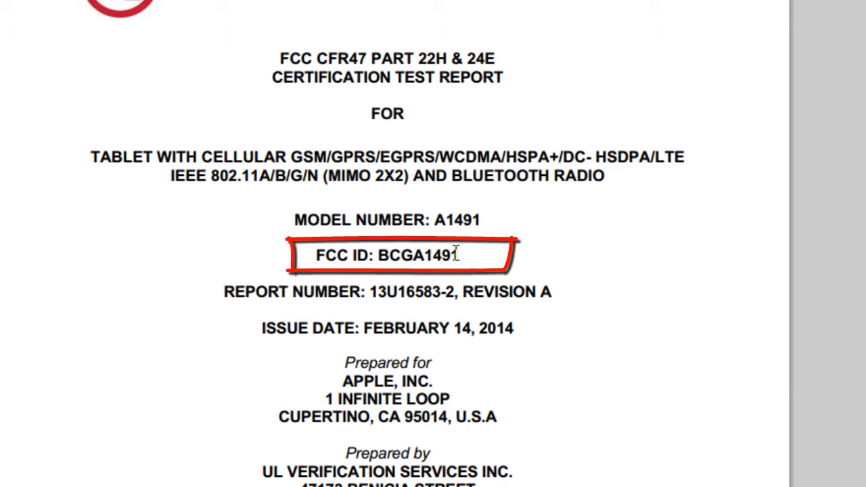
{"action": "mouse_move", "coordinate": [413, 255]}
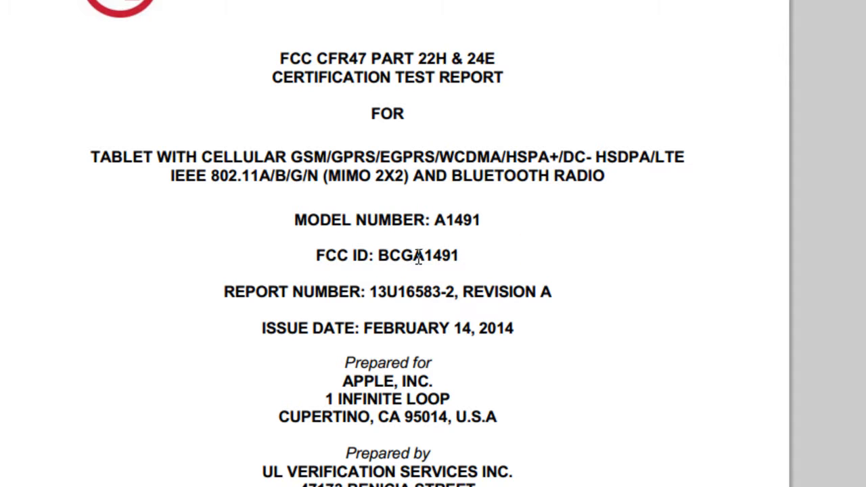
{"action": "mouse_move", "coordinate": [472, 258]}
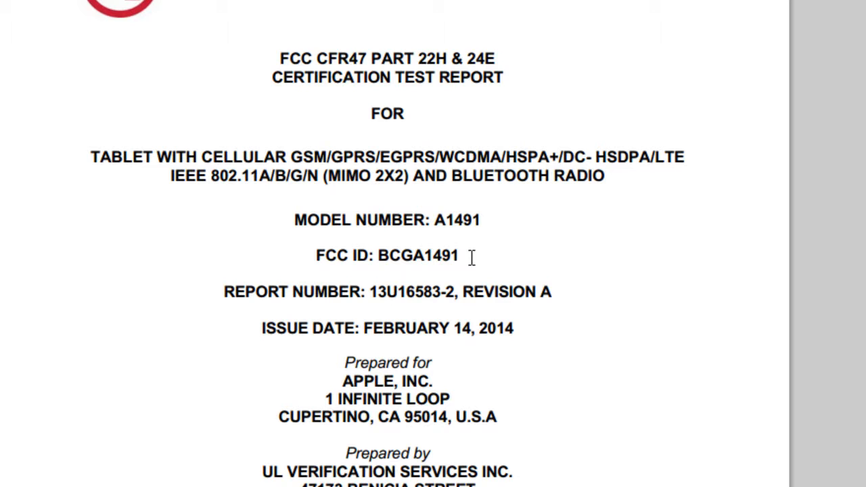
{"action": "mouse_move", "coordinate": [151, 304]}
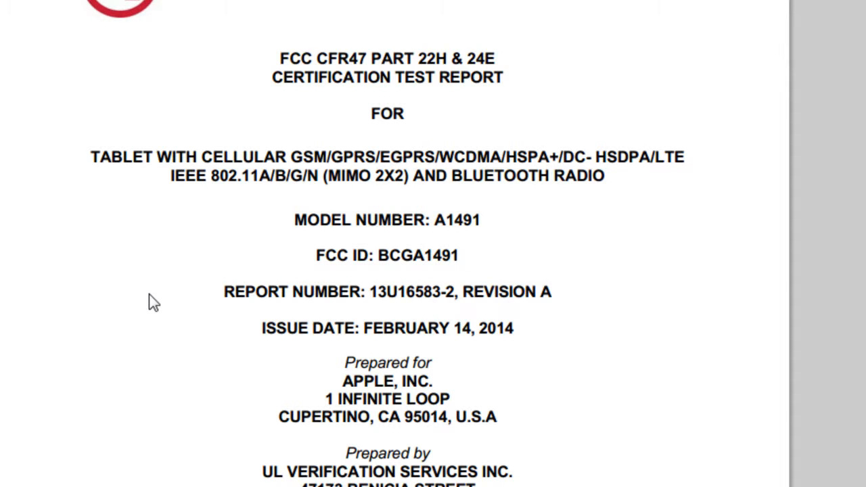
{"action": "scroll", "scroll_direction": "down", "scroll_amount": 3}
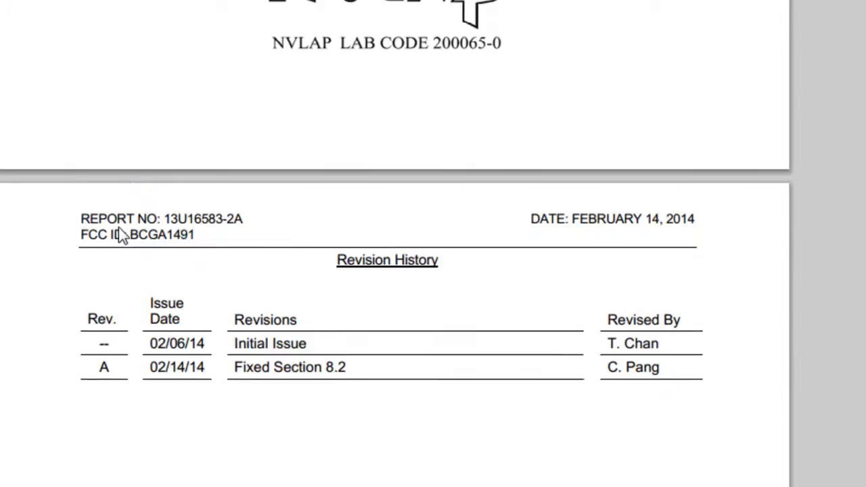
Scroll the test report past the revision history and contents to the LTE data around page 37.
{"action": "scroll", "scroll_direction": "down", "scroll_amount": 3}
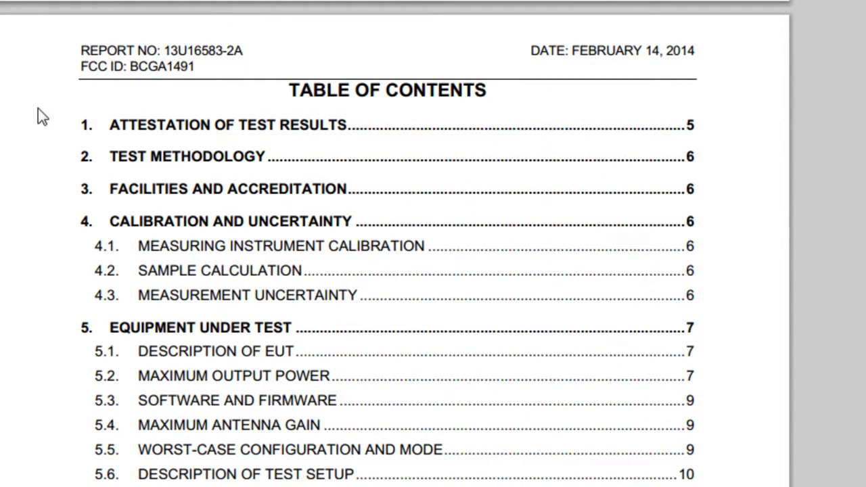
{"action": "scroll", "scroll_direction": "down", "scroll_amount": 3}
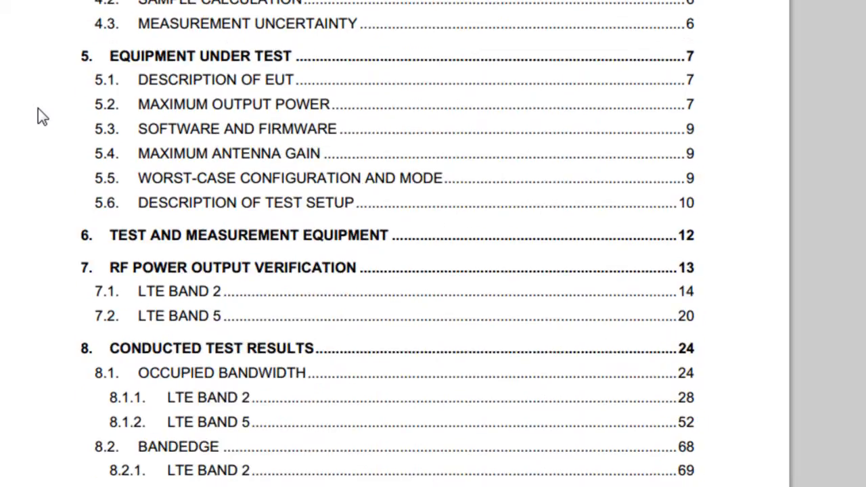
{"action": "scroll", "scroll_direction": "down", "scroll_amount": 3}
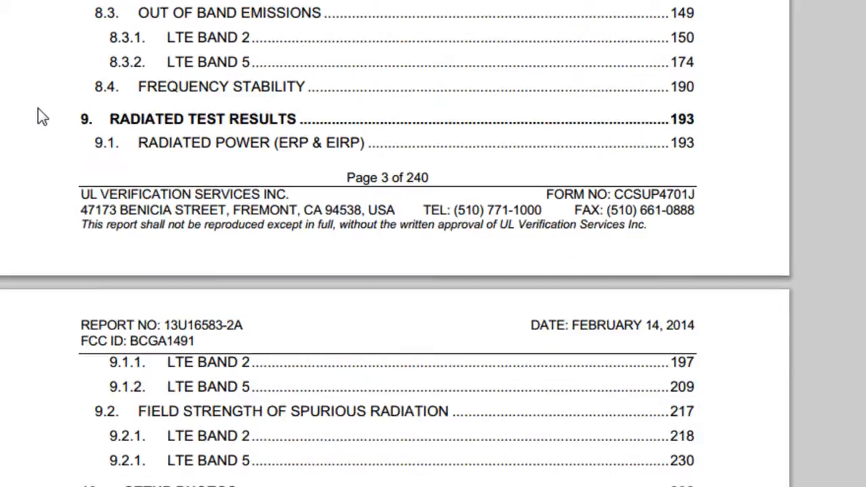
{"action": "scroll", "scroll_direction": "down", "scroll_amount": 3}
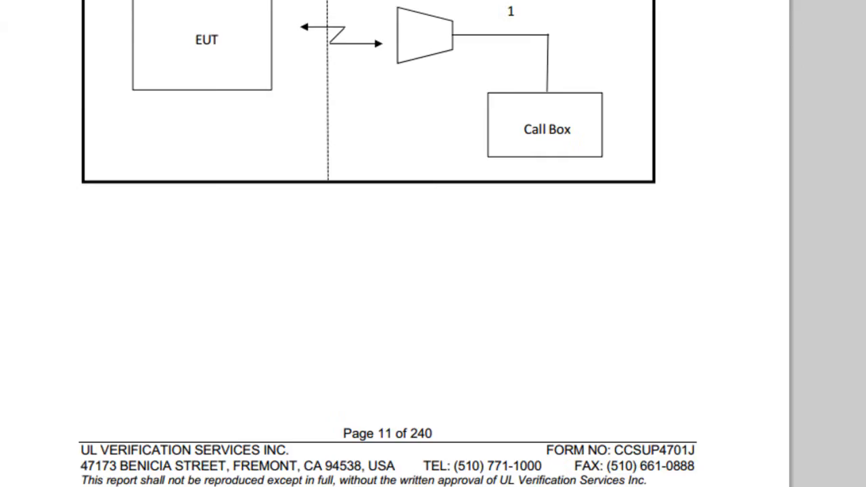
{"action": "scroll", "scroll_direction": "down", "scroll_amount": 3}
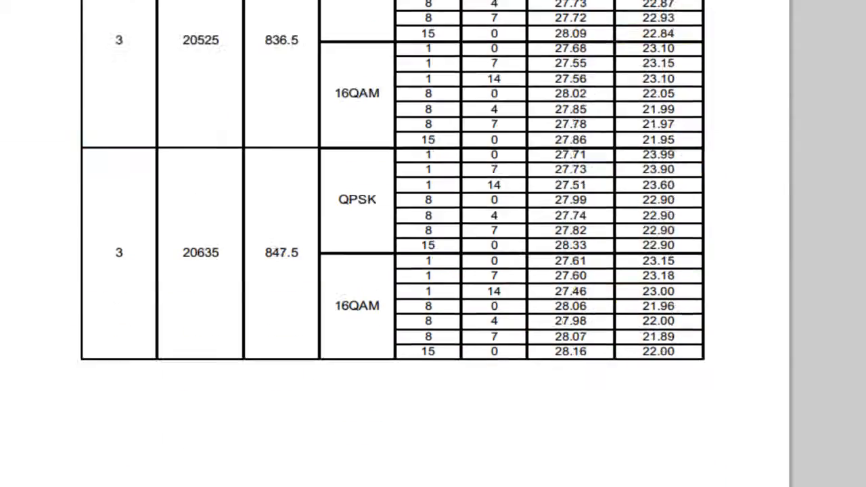
{"action": "scroll", "scroll_direction": "down", "scroll_amount": 3}
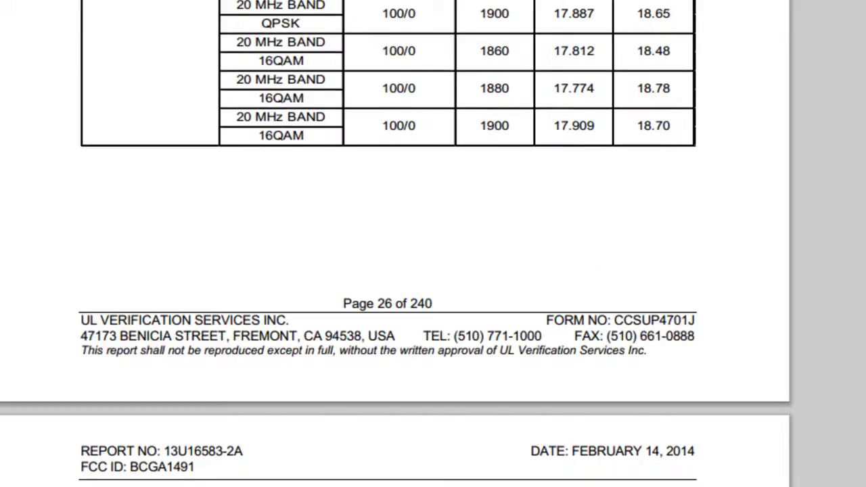
{"action": "scroll", "scroll_direction": "down", "scroll_amount": 3}
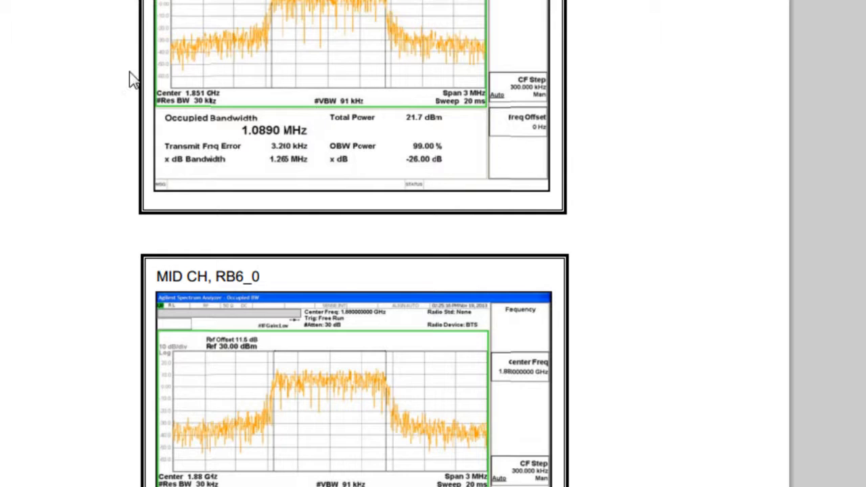
{"action": "scroll", "scroll_direction": "down", "scroll_amount": 3}
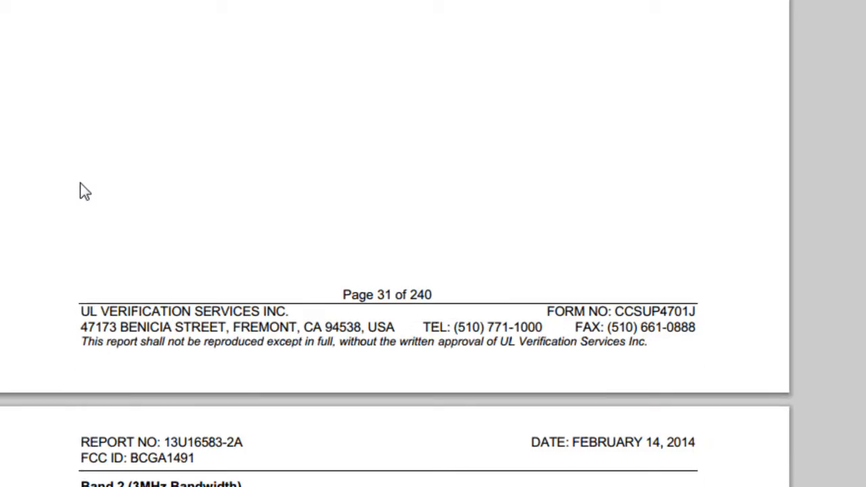
{"action": "scroll", "scroll_direction": "down", "scroll_amount": 3}
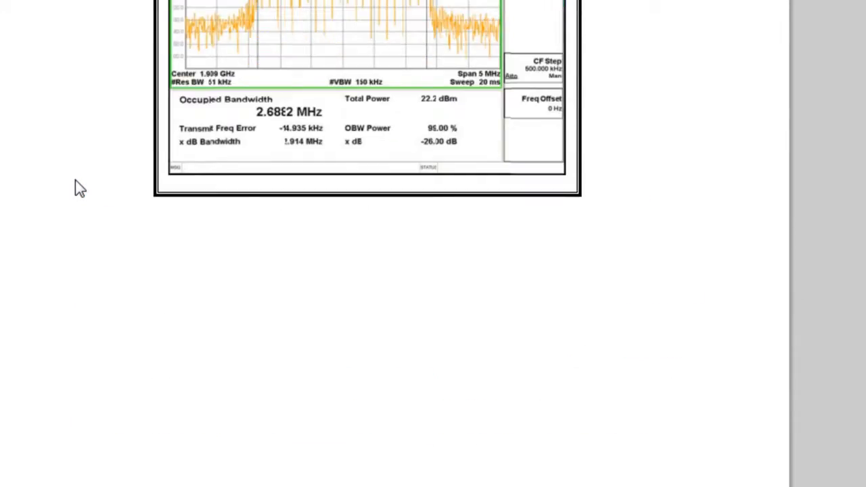
{"action": "scroll", "scroll_direction": "down", "scroll_amount": 3}
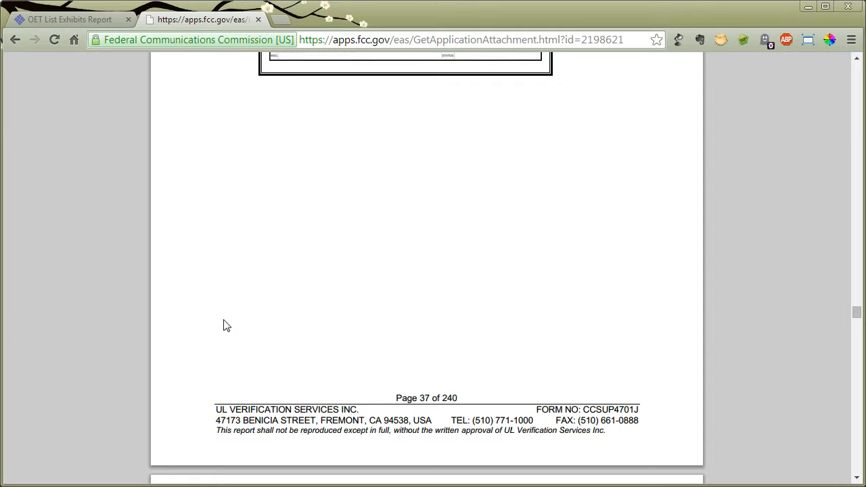
Switch to the OET List Exhibits Report tab for BCGA1491.
{"action": "left_click", "coordinate": [70, 19]}
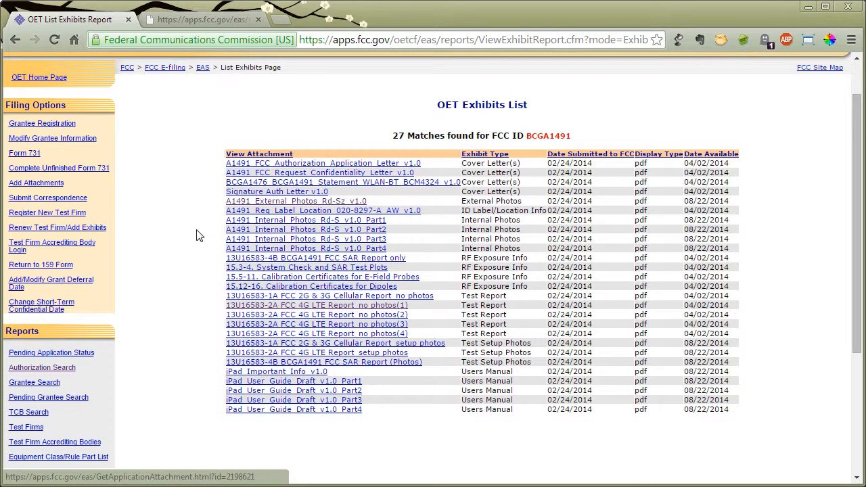
{"action": "mouse_move", "coordinate": [179, 225]}
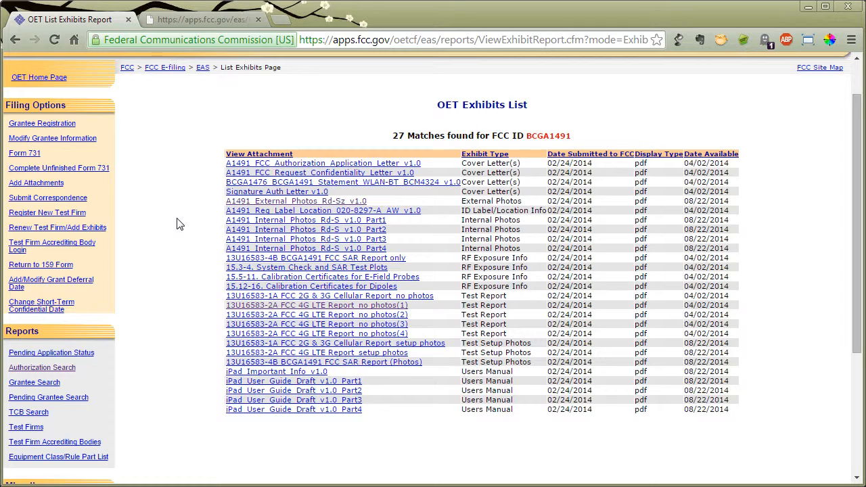